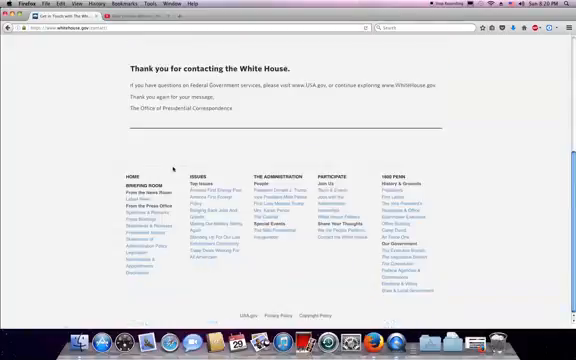
pyautogui.scroll(3)
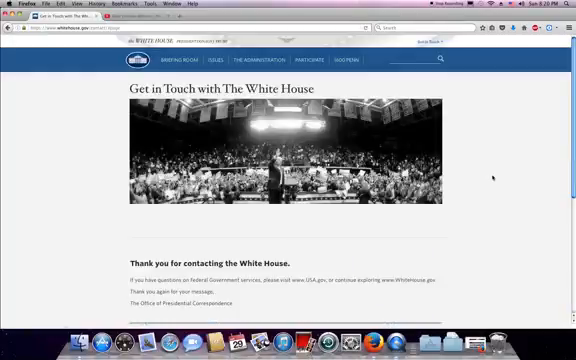